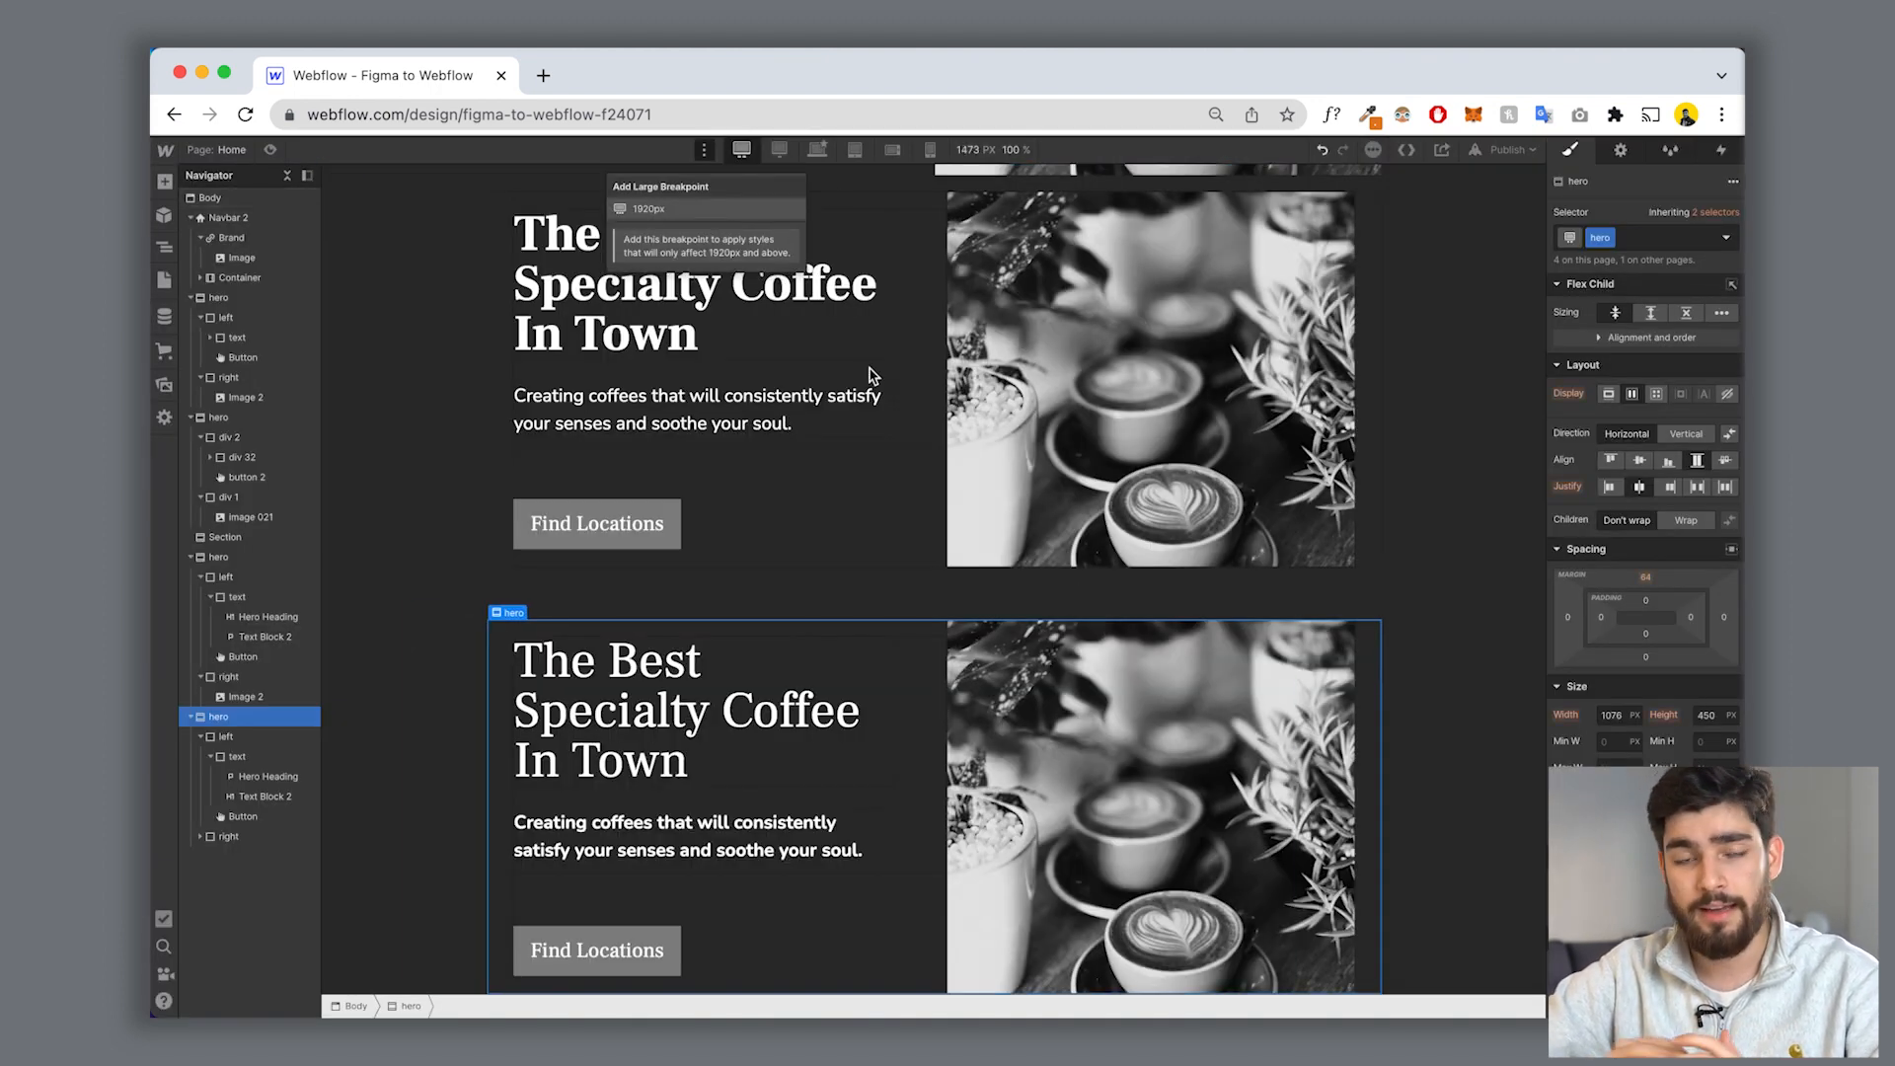
mouse_move(726, 215)
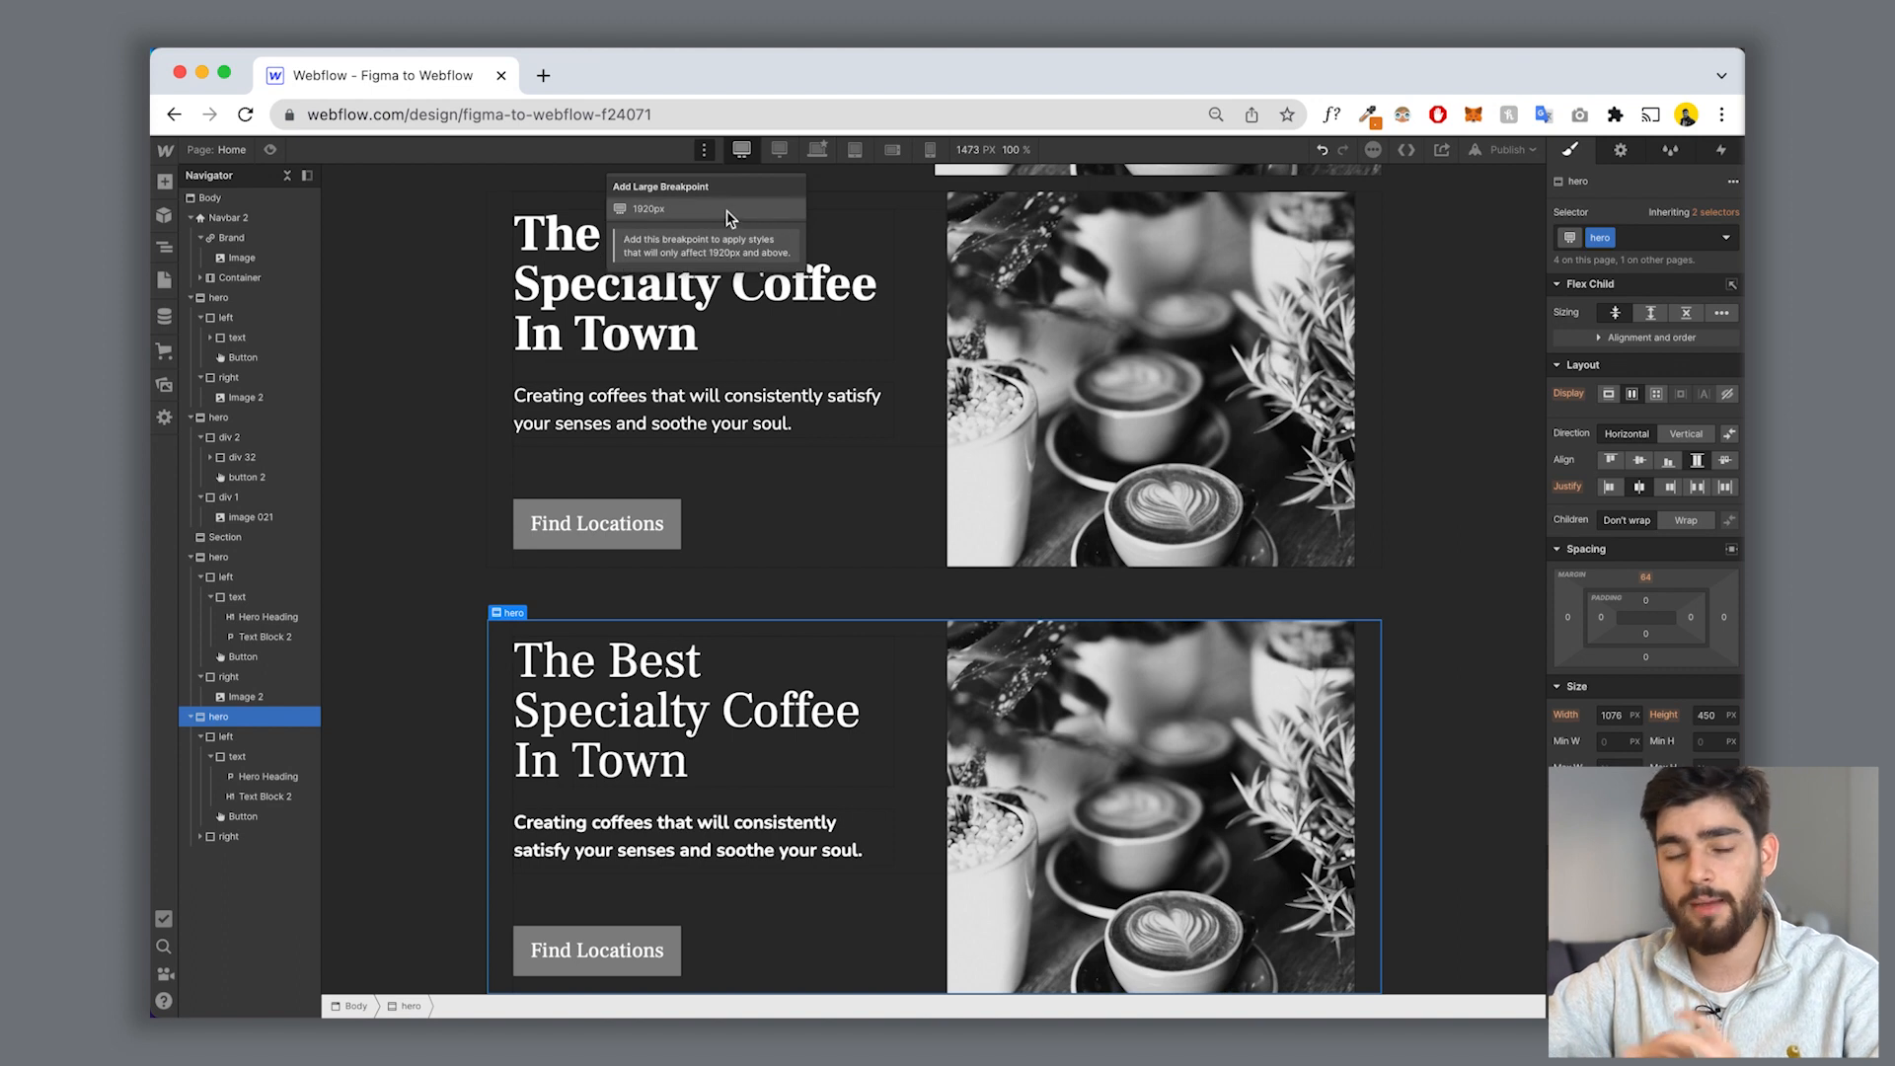
Step: Add the 1920px large breakpoint and preview the stacked coffee hero sections at that width
click(647, 207)
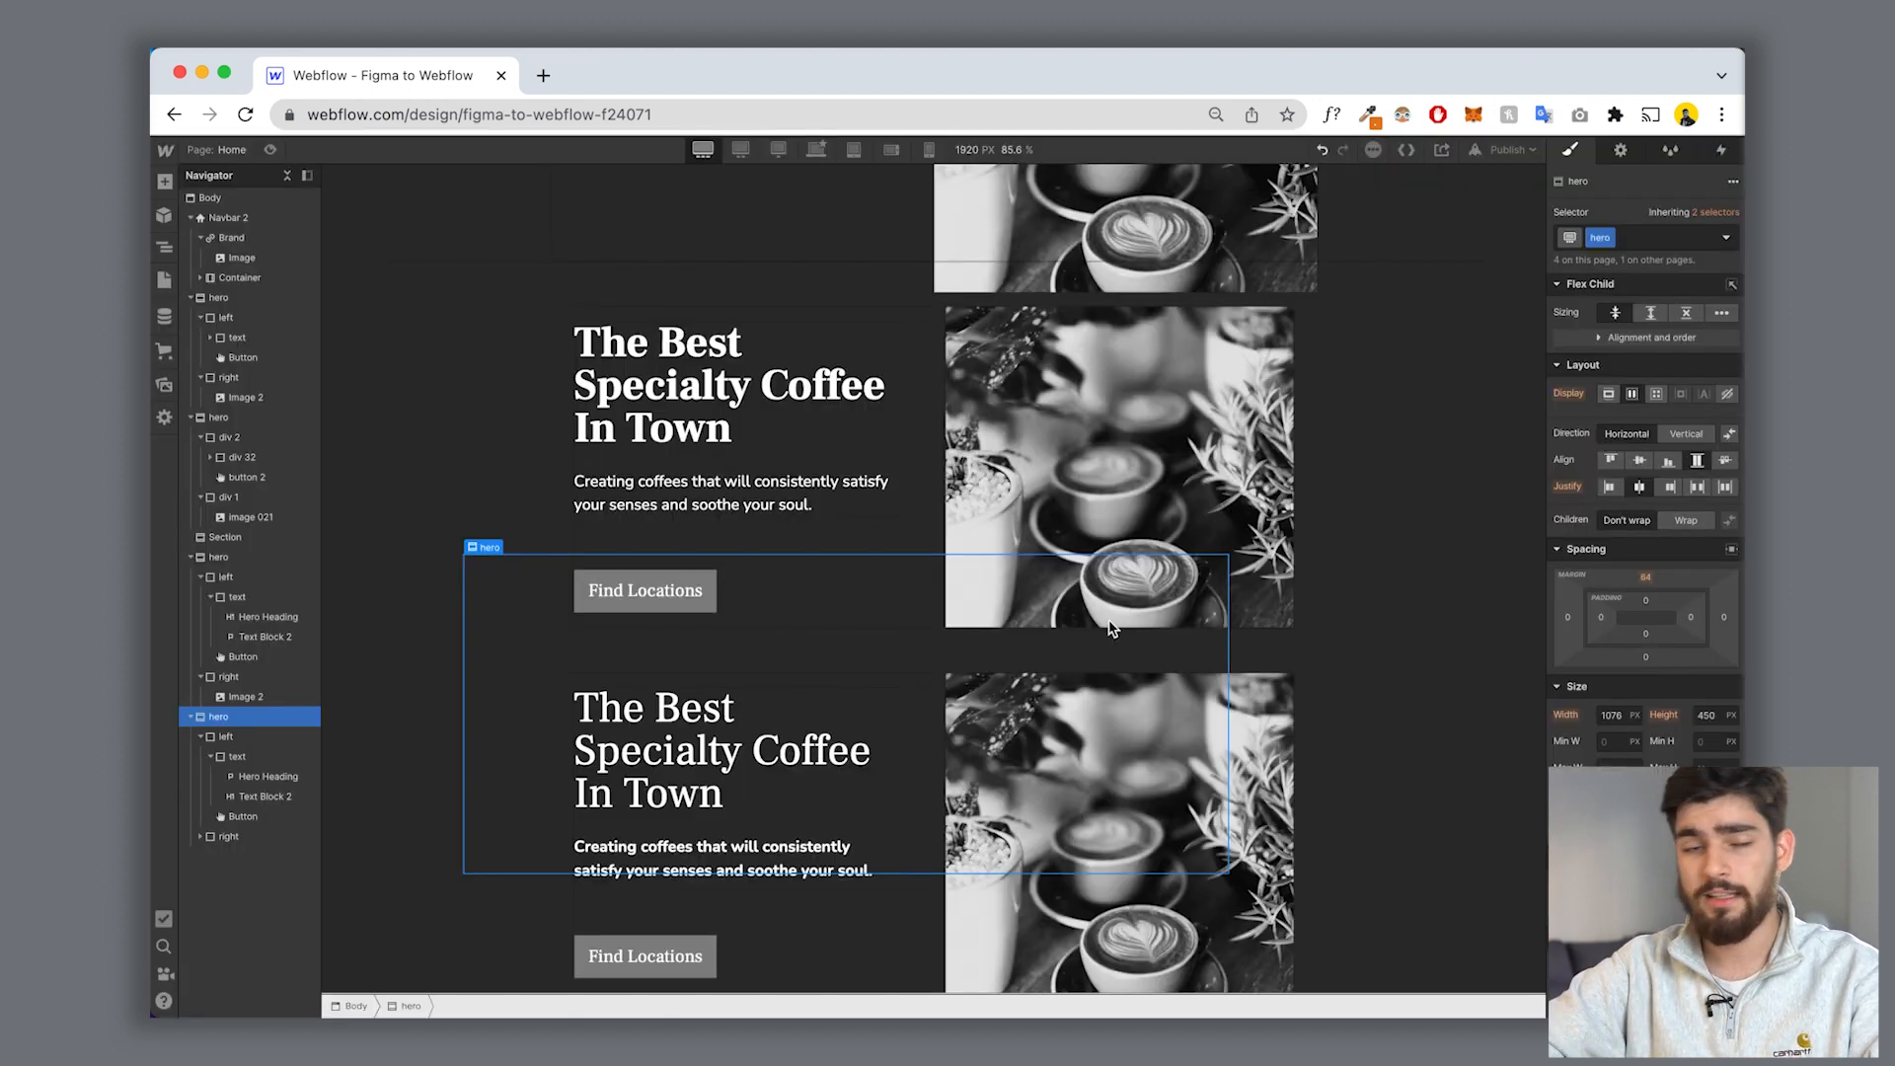